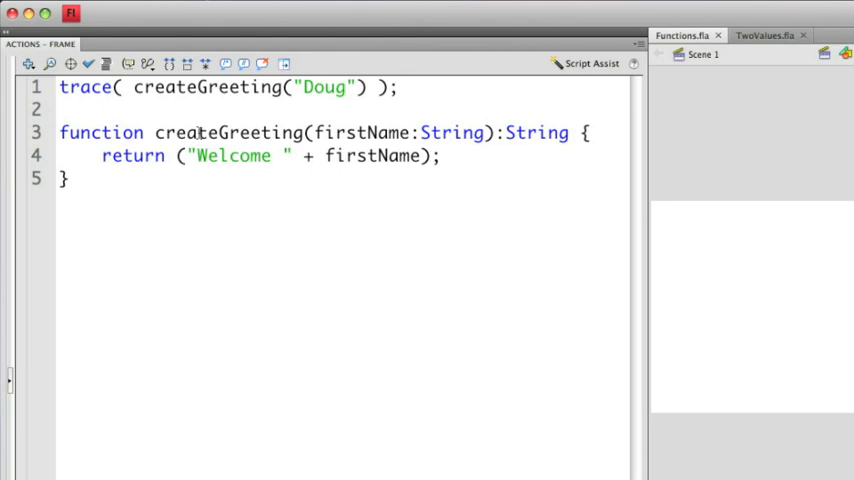
mouse_move(350, 132)
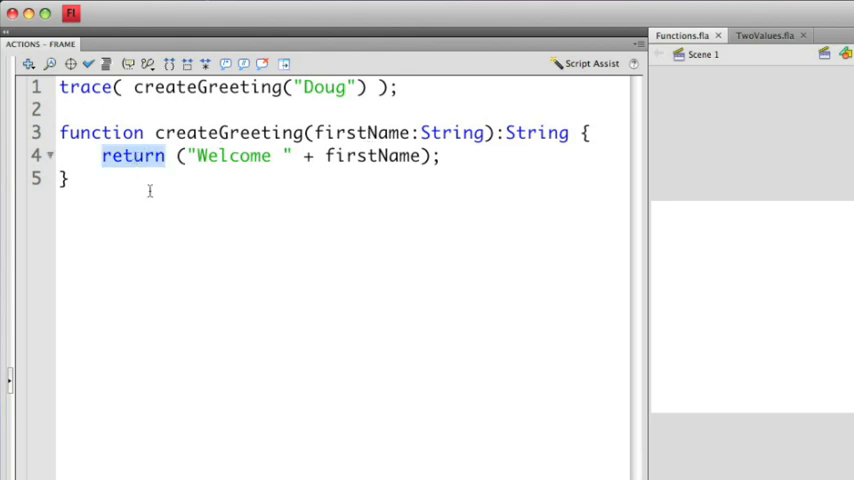
mouse_move(188, 168)
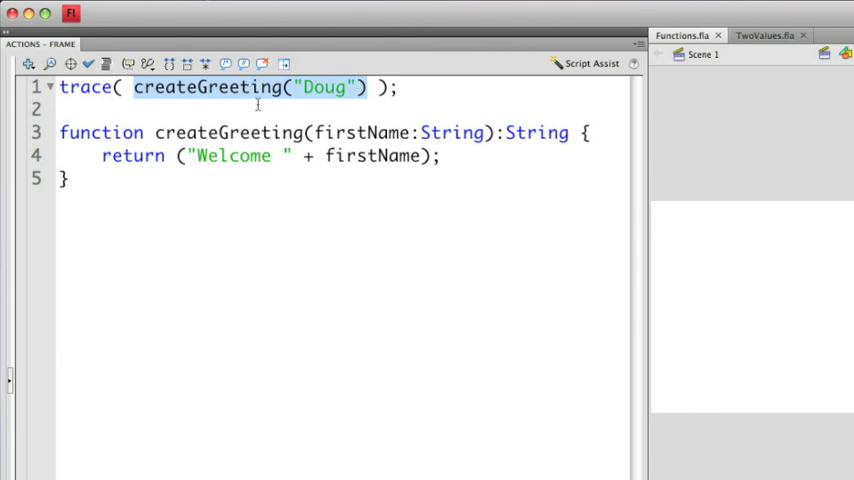
mouse_move(408, 92)
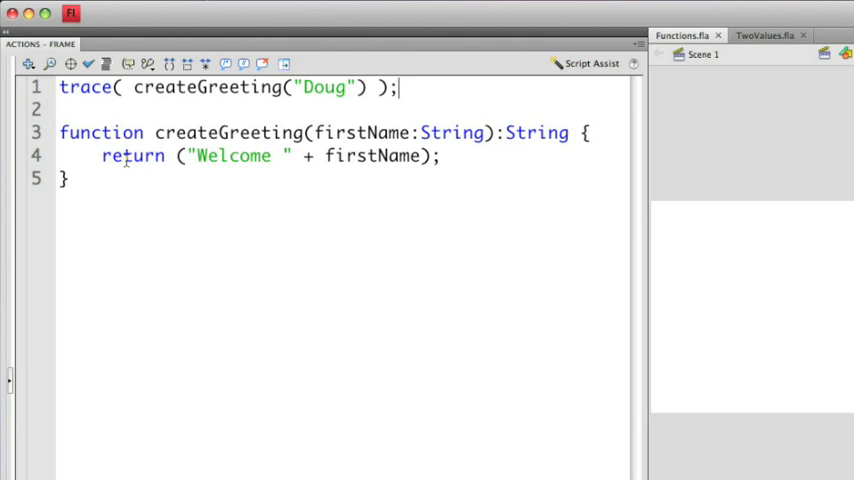
mouse_move(132, 92)
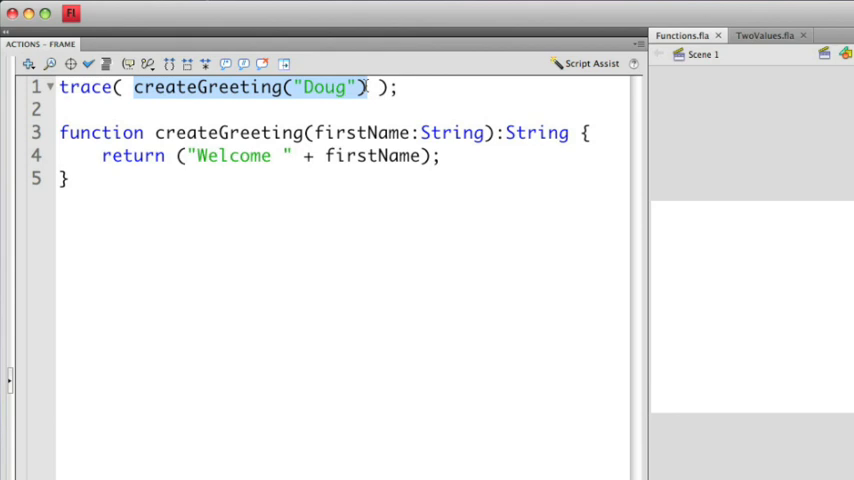
Add trace("End of function") after the return in createGreeting and test, showing only Welcome Doug
left_click(212, 178)
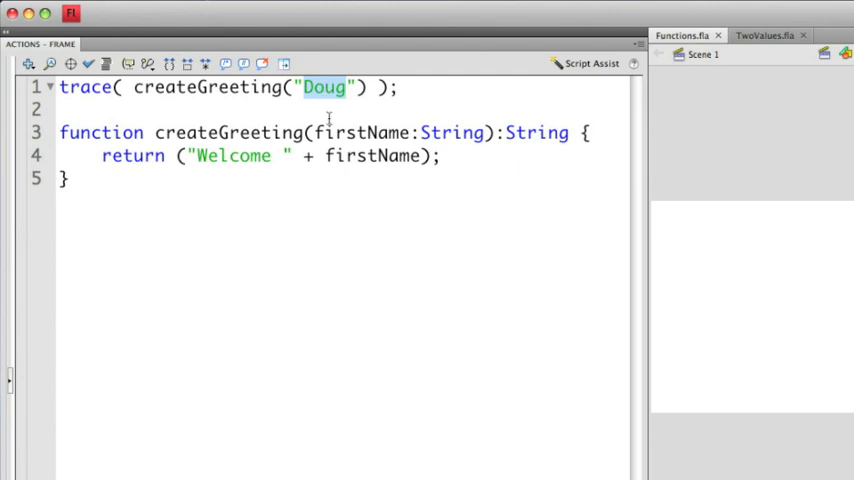
double_click(362, 132)
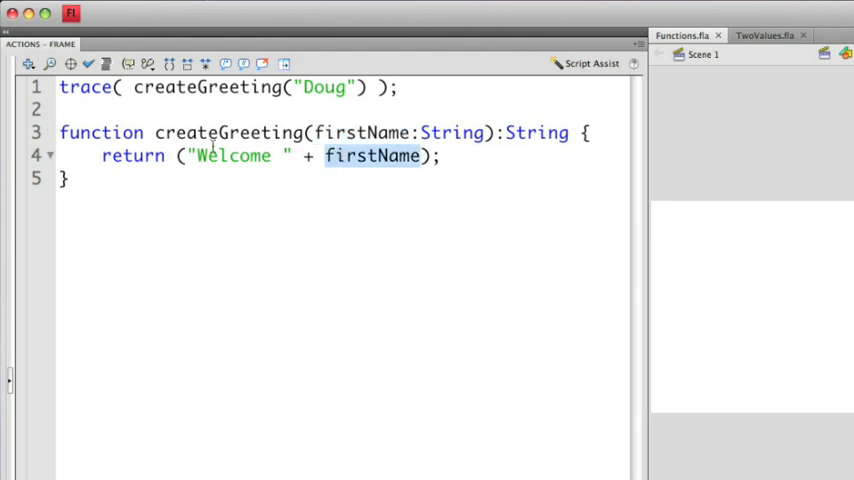
mouse_move(216, 156)
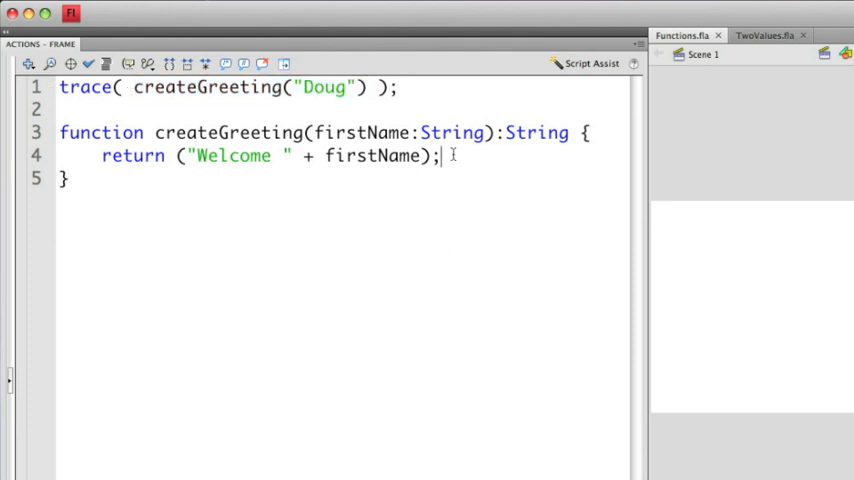
type("trace(\"En")
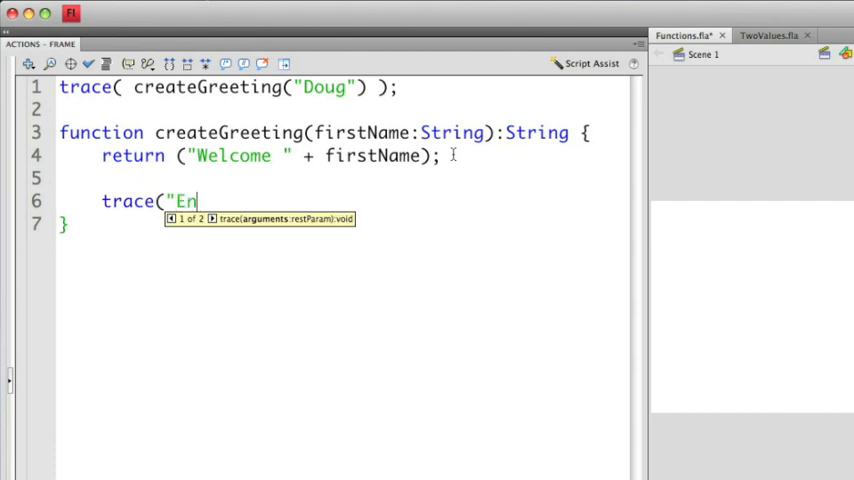
type("d of function\");")
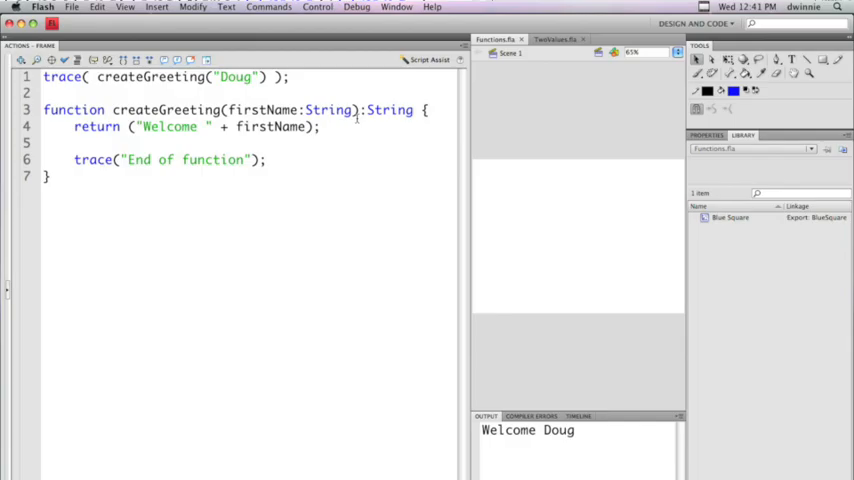
Switch to TwoValues.fla, test twoValues(1, "Hello") tracing 1 and Hello, then close the SWF
left_click(556, 32)
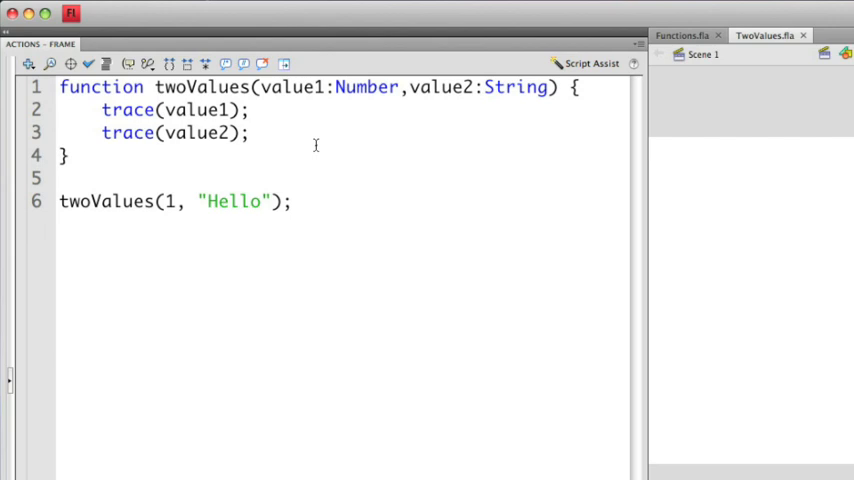
double_click(290, 88)
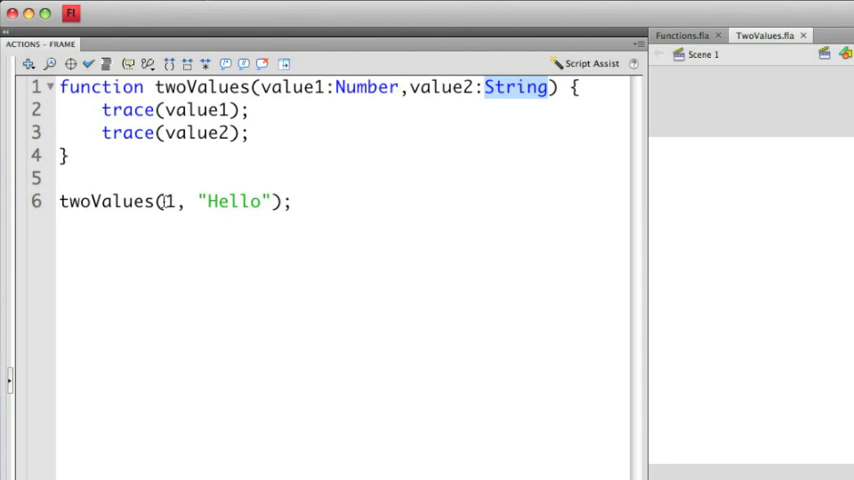
mouse_move(272, 200)
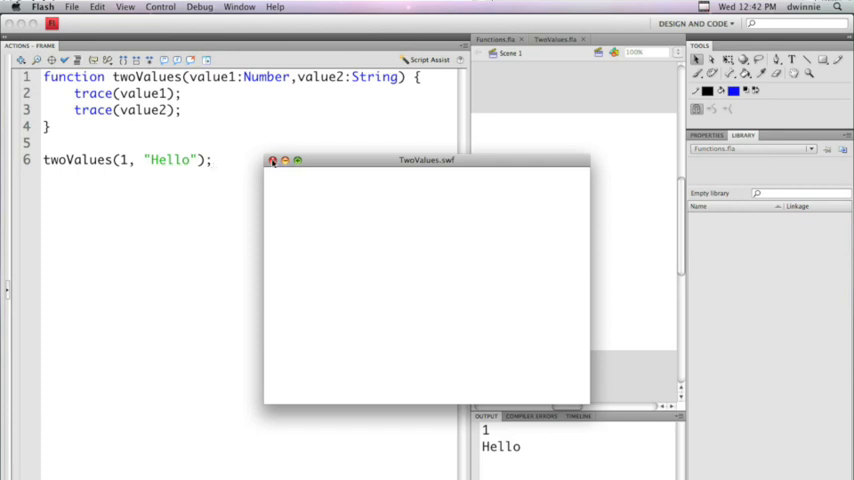
left_click(272, 160)
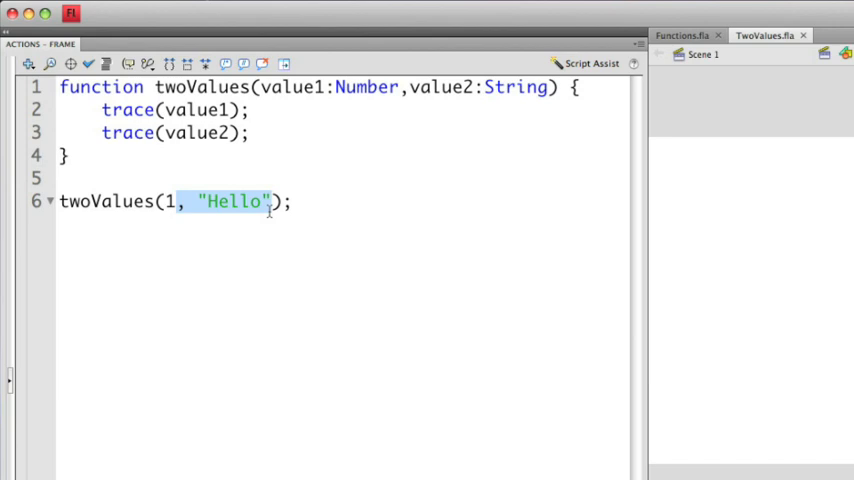
Remove the "Hello" argument so compiling reports error 1136, expected 2 arguments
key("Delete")
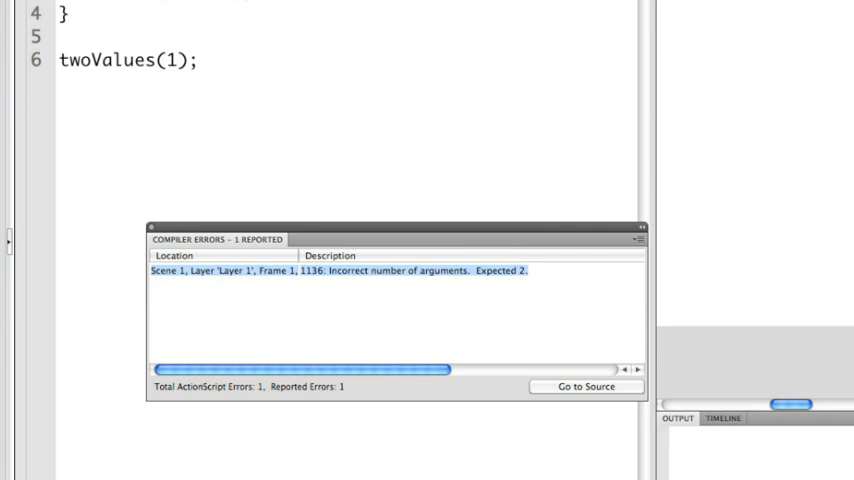
mouse_move(152, 228)
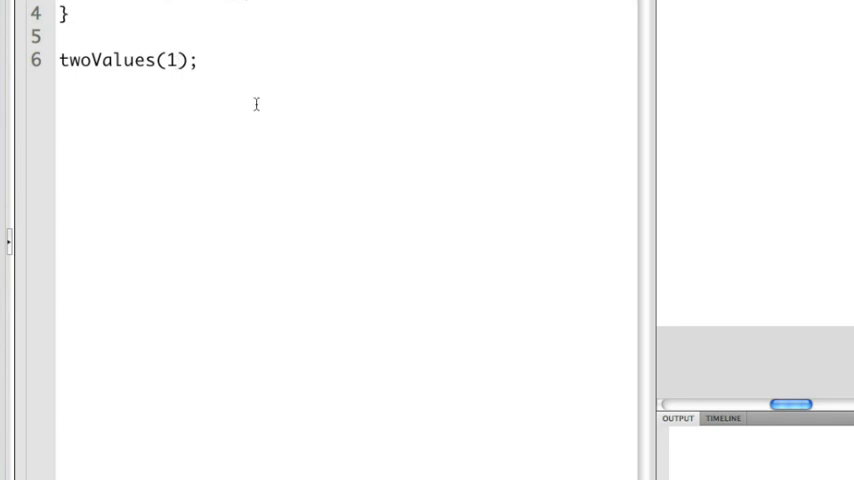
Call twoValues(1, 5) and test, producing error 1067 implicit coercion of int to String
type(",")
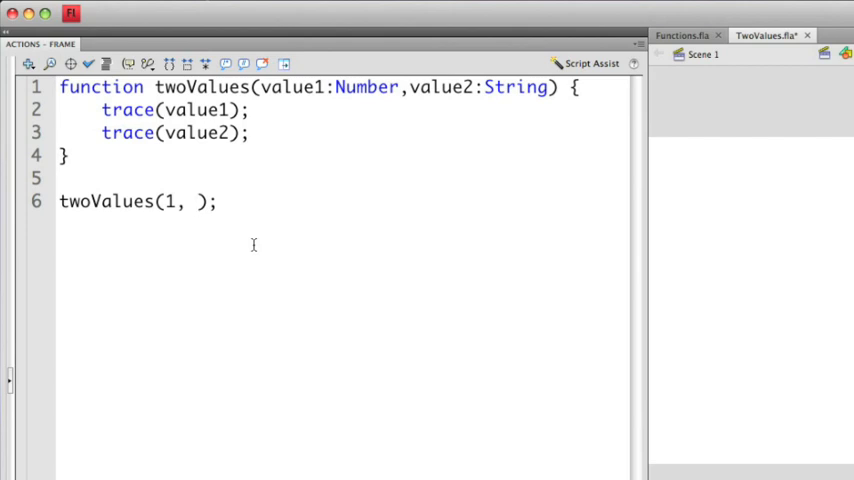
type("5")
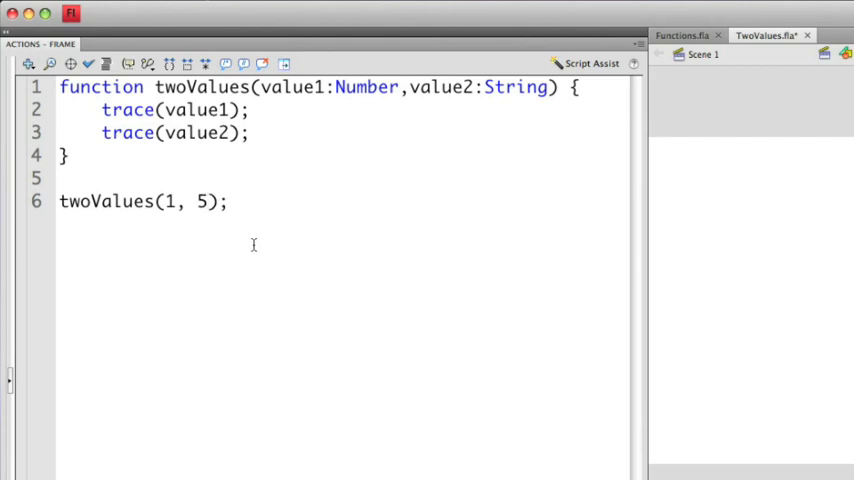
left_click(210, 200)
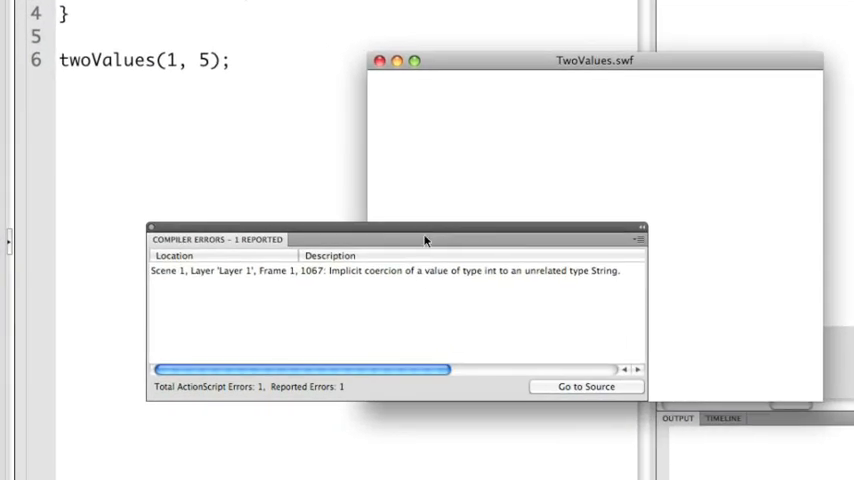
mouse_move(408, 300)
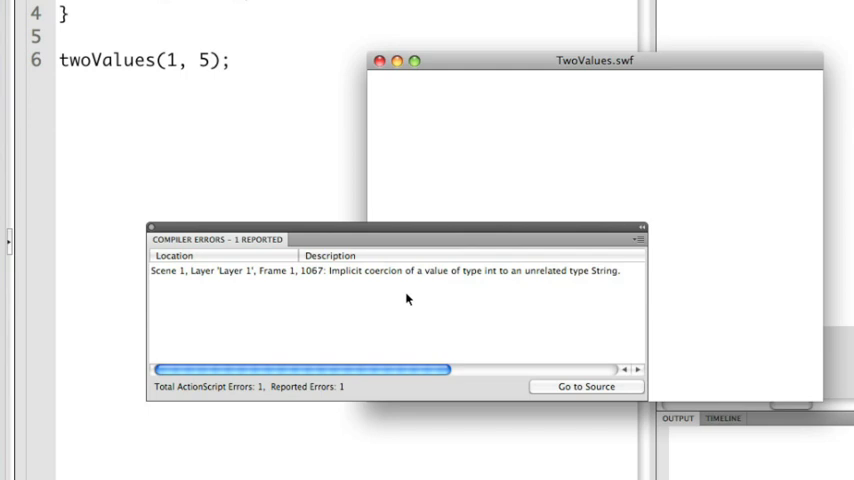
mouse_move(408, 300)
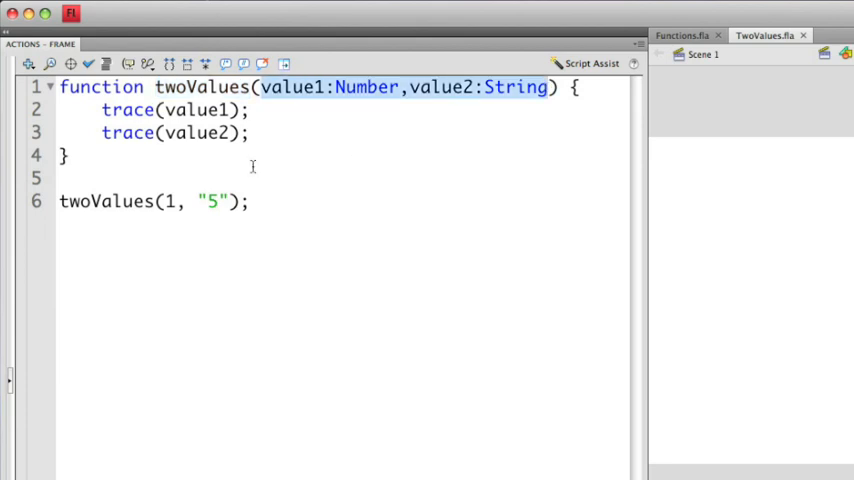
Return to Functions.fla and highlight the return keyword in createGreeting
left_click(694, 36)
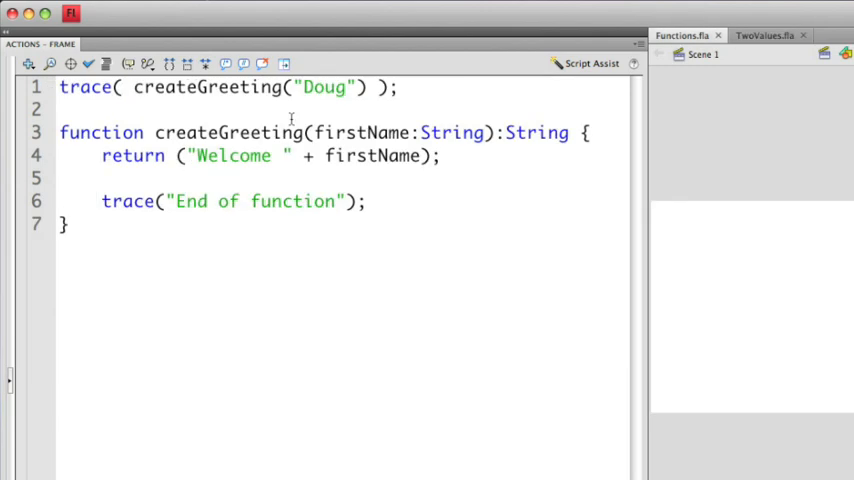
double_click(132, 156)
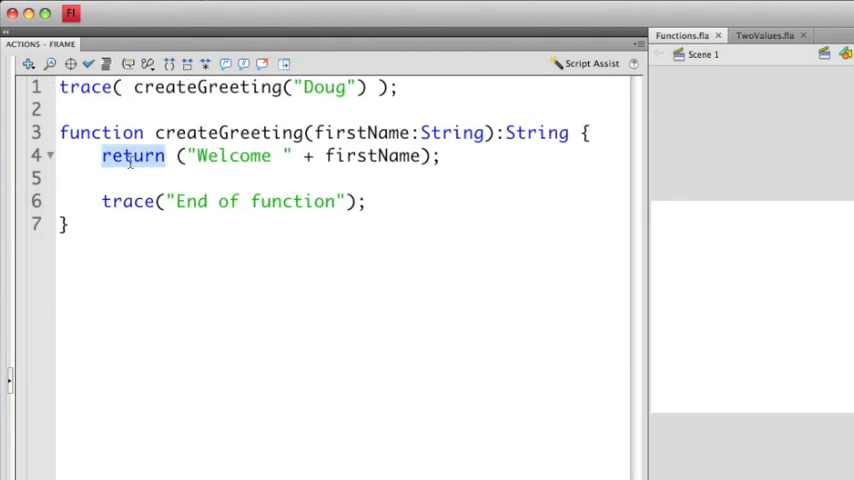